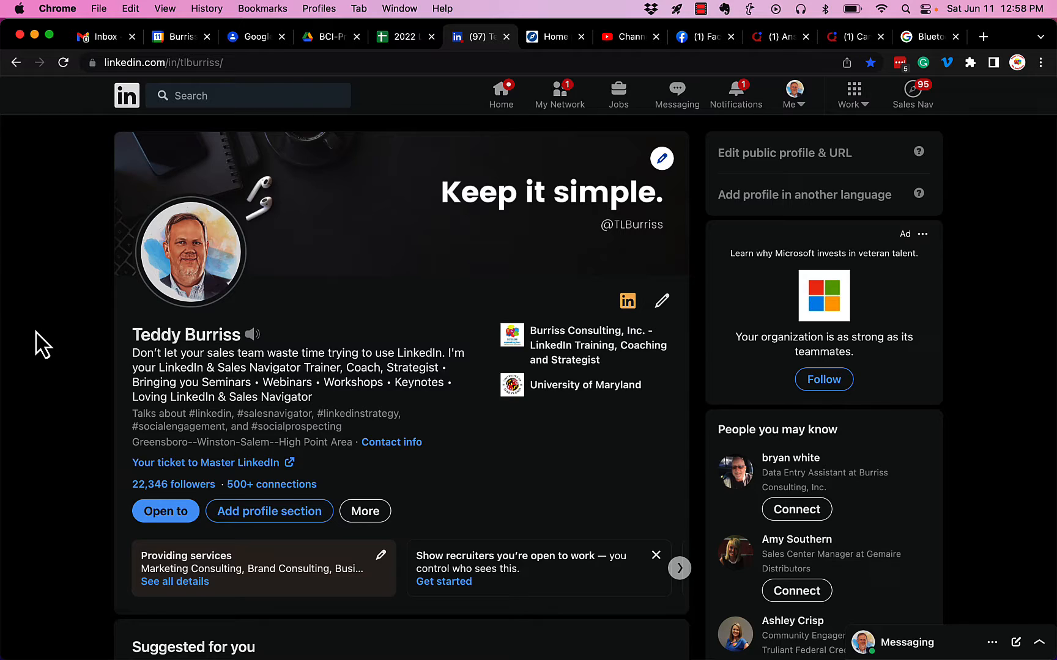
pyautogui.moveTo(184, 294)
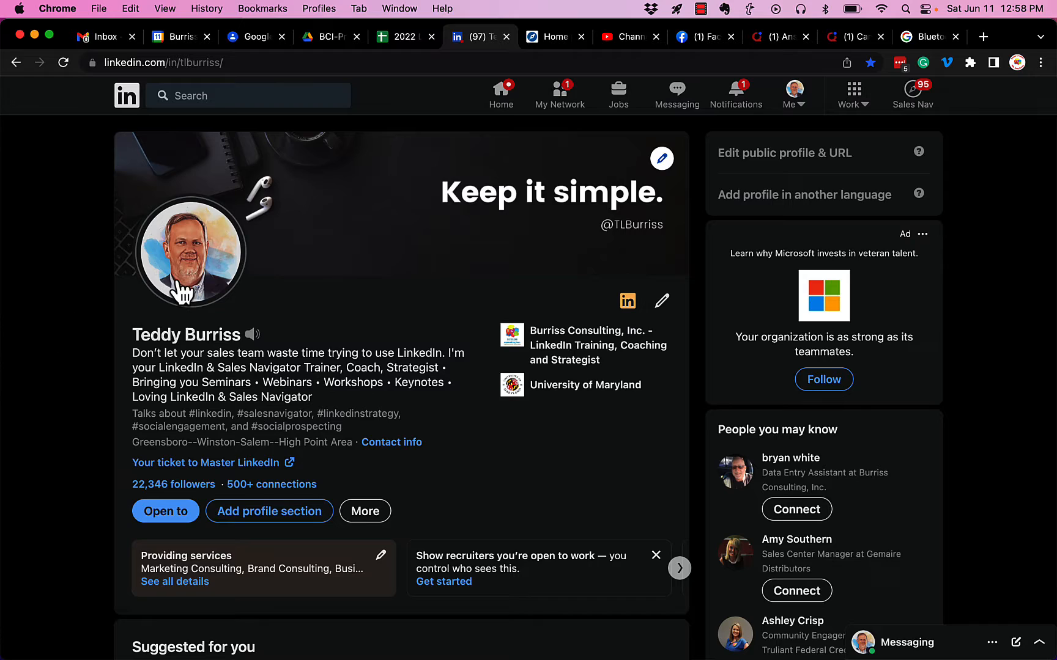
pyautogui.moveTo(535, 178)
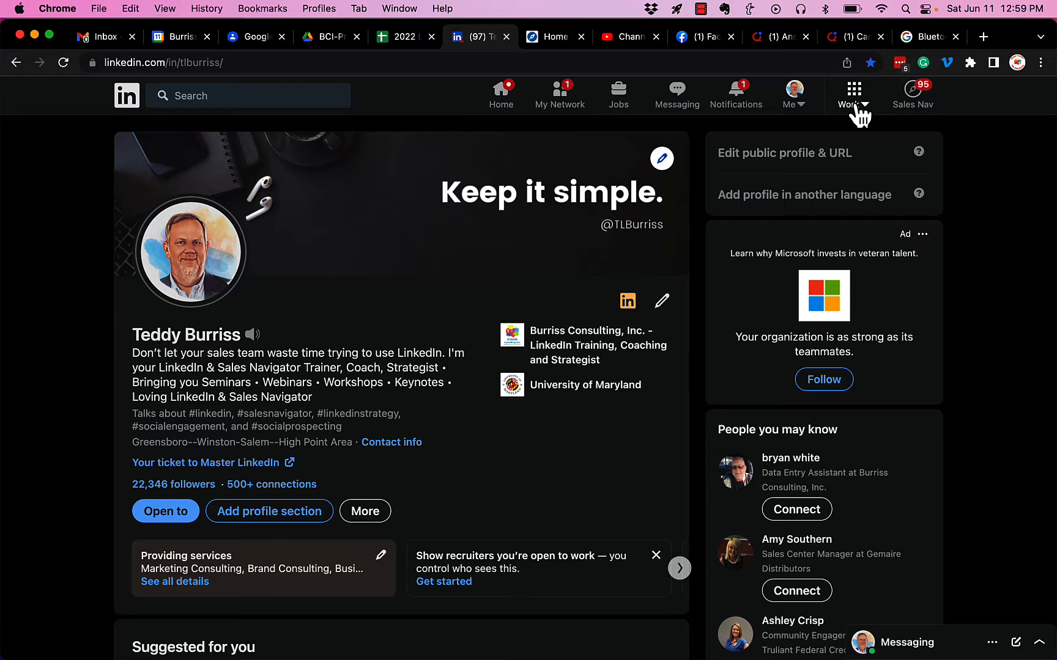
pyautogui.moveTo(853, 109)
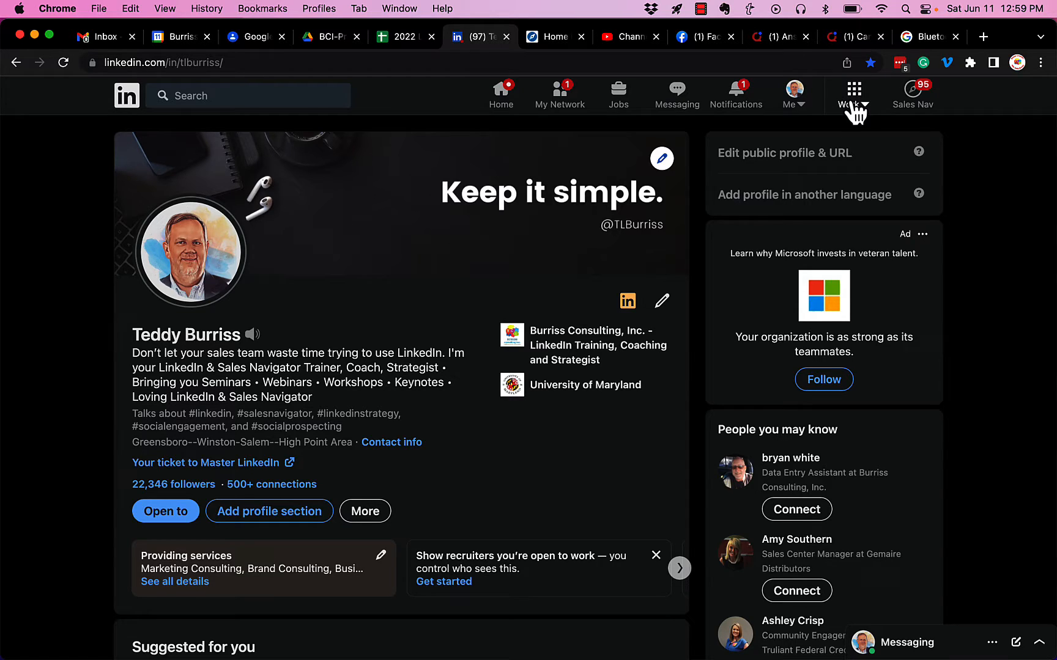
# Start creating a new company page from the Work menu to reach the page-type chooser.
pyautogui.click(853, 89)
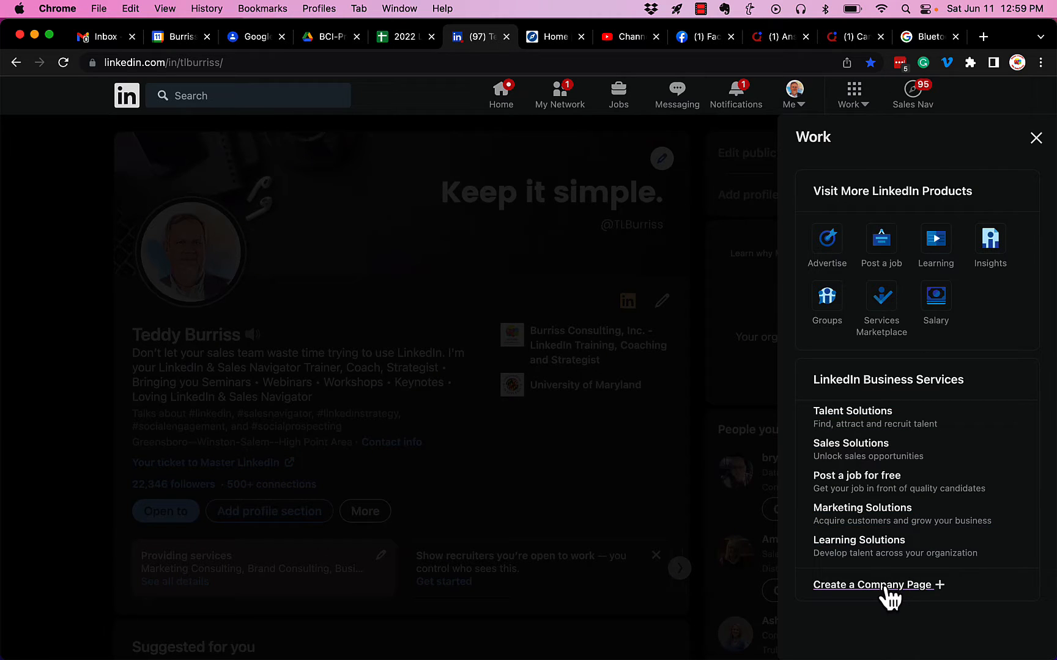
pyautogui.click(872, 584)
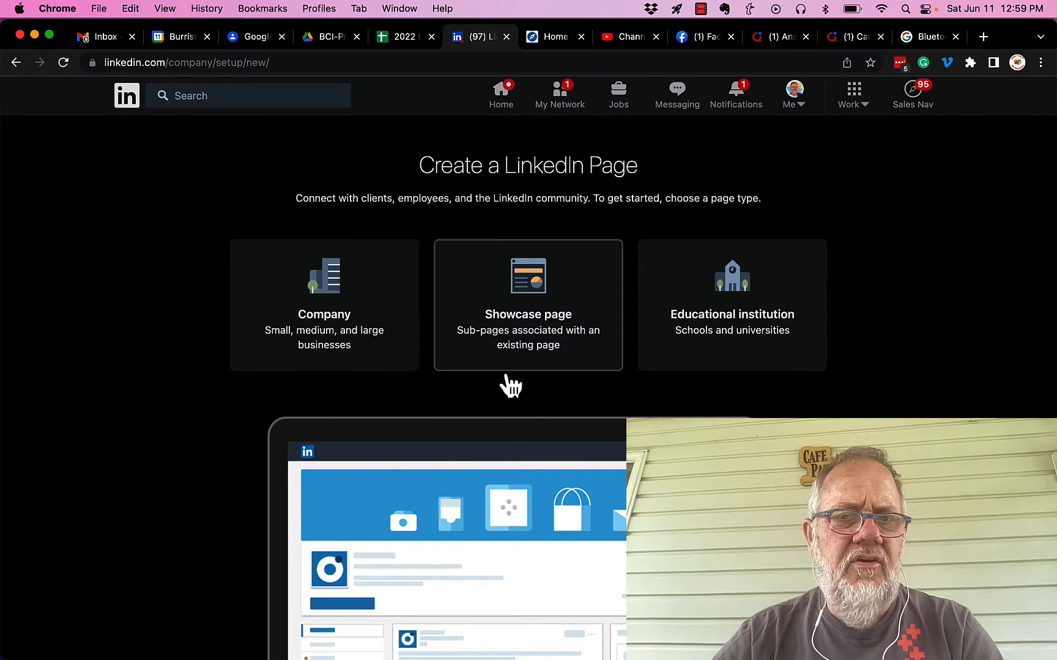
pyautogui.moveTo(523, 350)
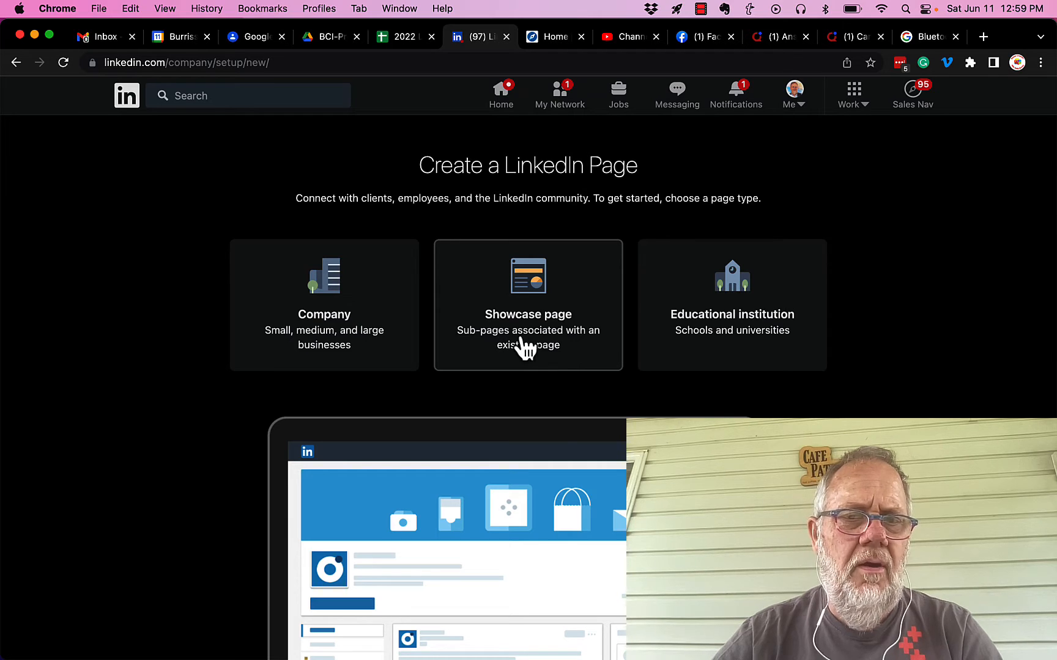
pyautogui.moveTo(368, 339)
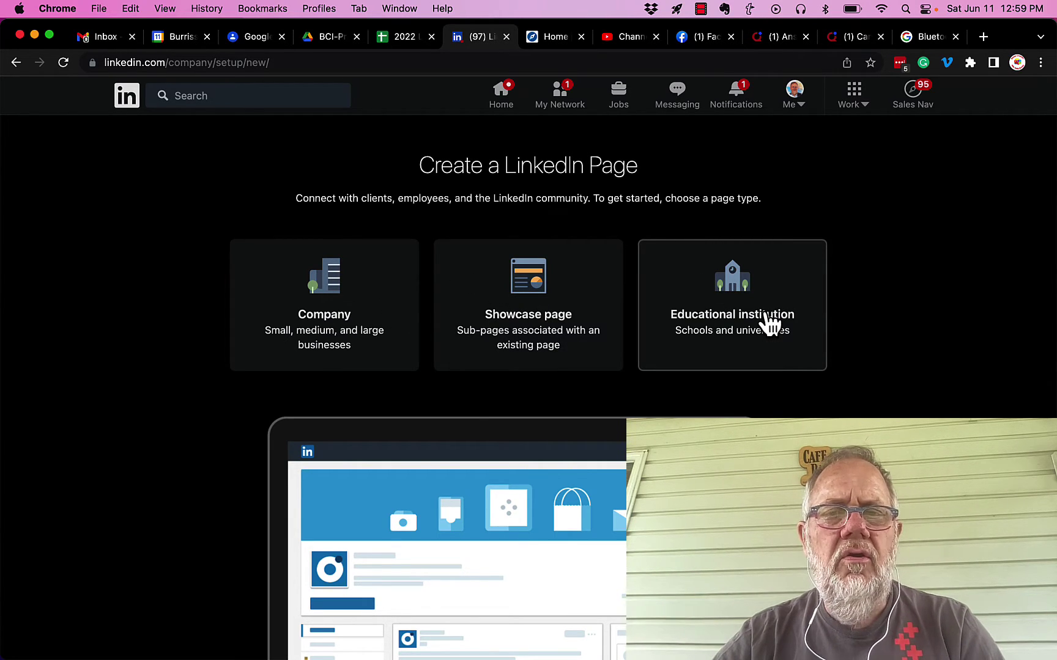
pyautogui.moveTo(773, 340)
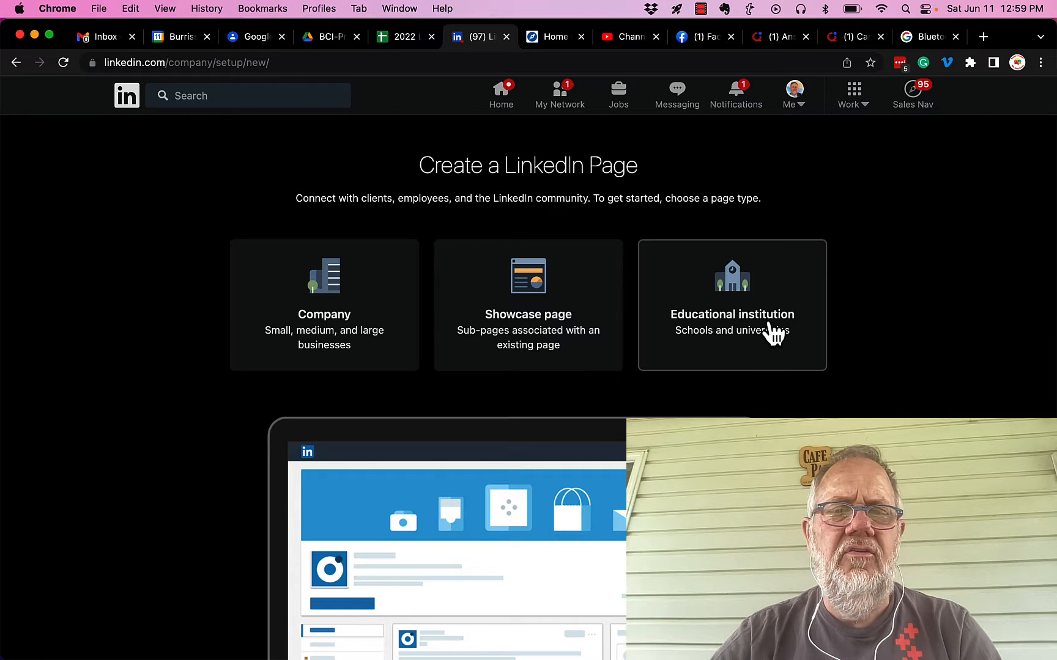
pyautogui.moveTo(773, 353)
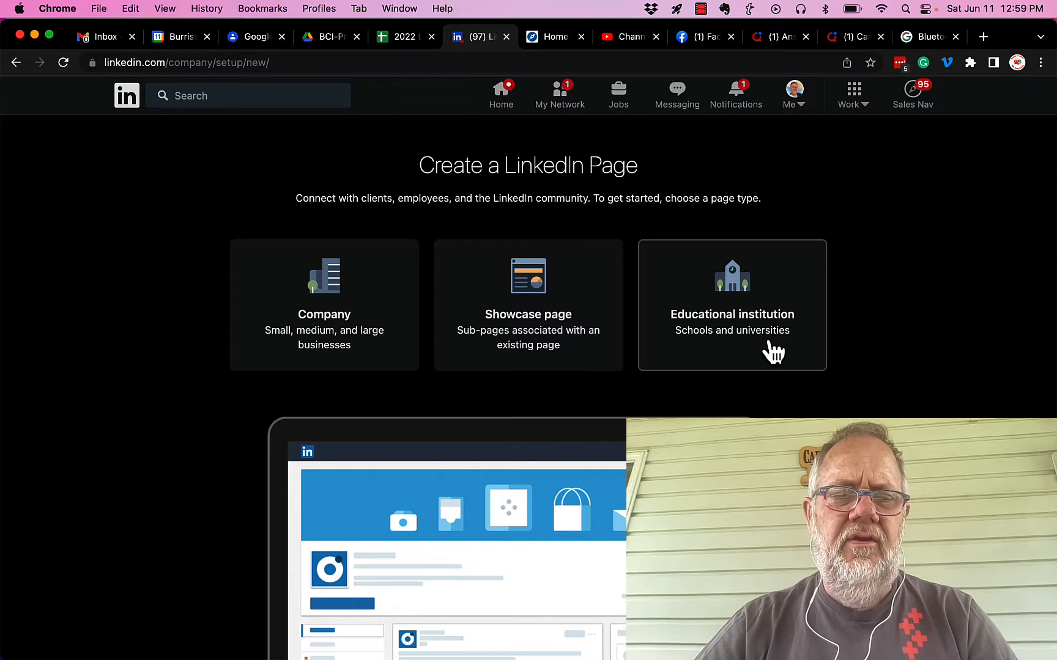
pyautogui.moveTo(776, 185)
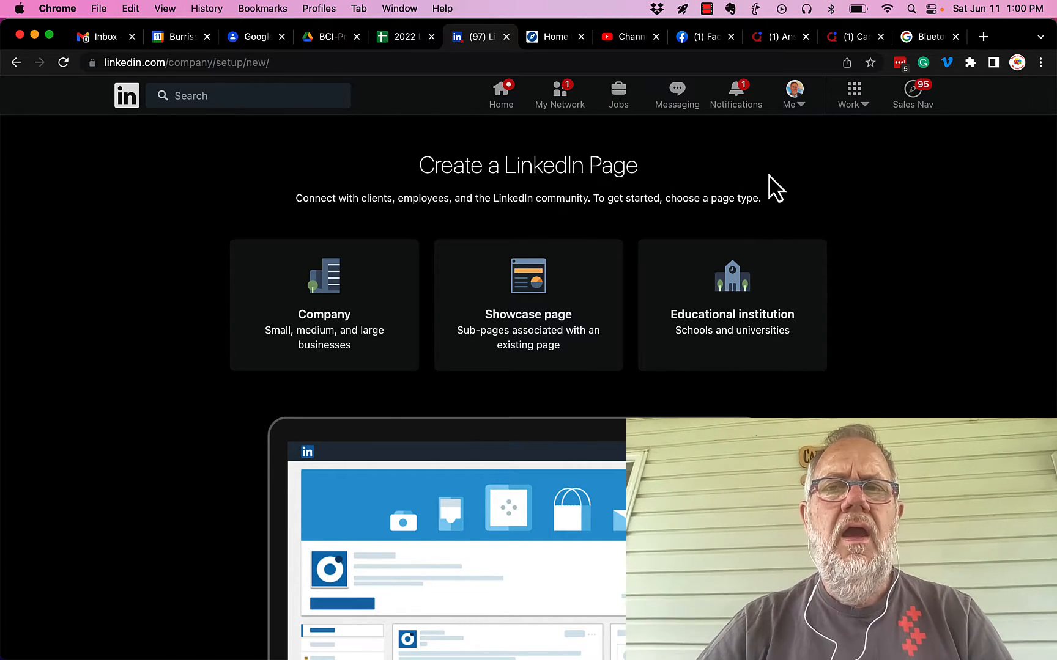
pyautogui.moveTo(127, 104)
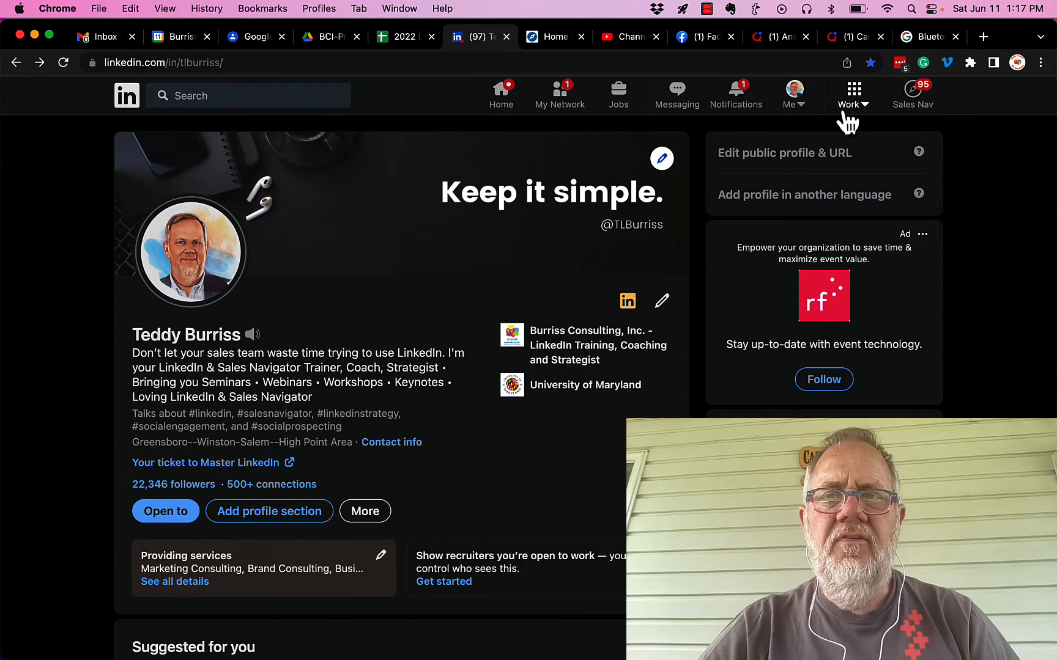
# Reach Manage admins for Burriss Consulting, Inc., listing its Super admin and Content admin.
pyautogui.click(794, 95)
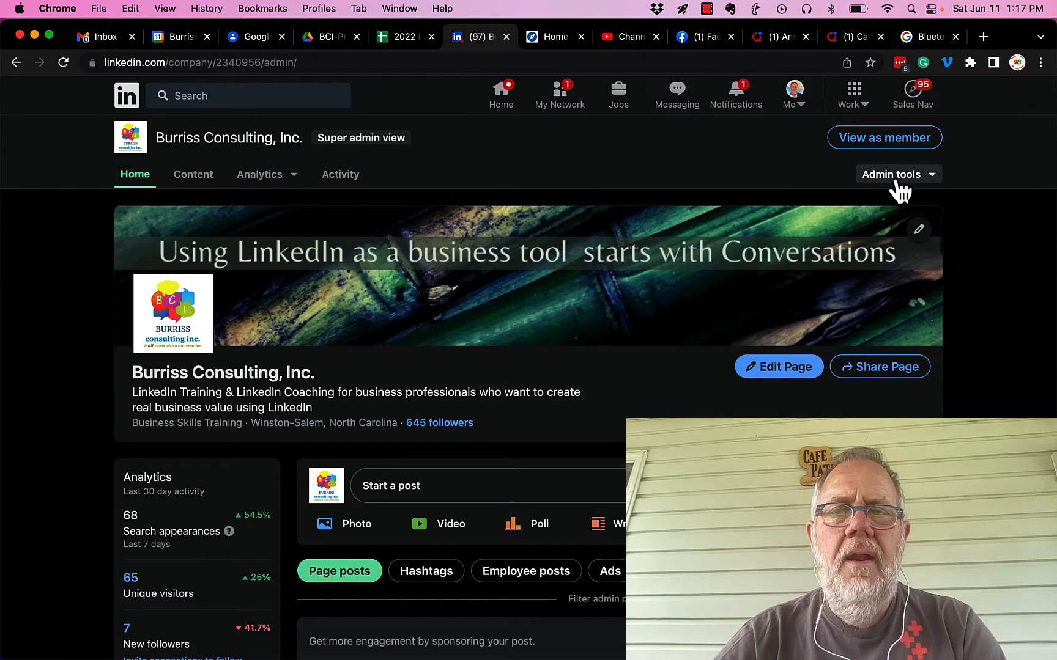
pyautogui.click(898, 174)
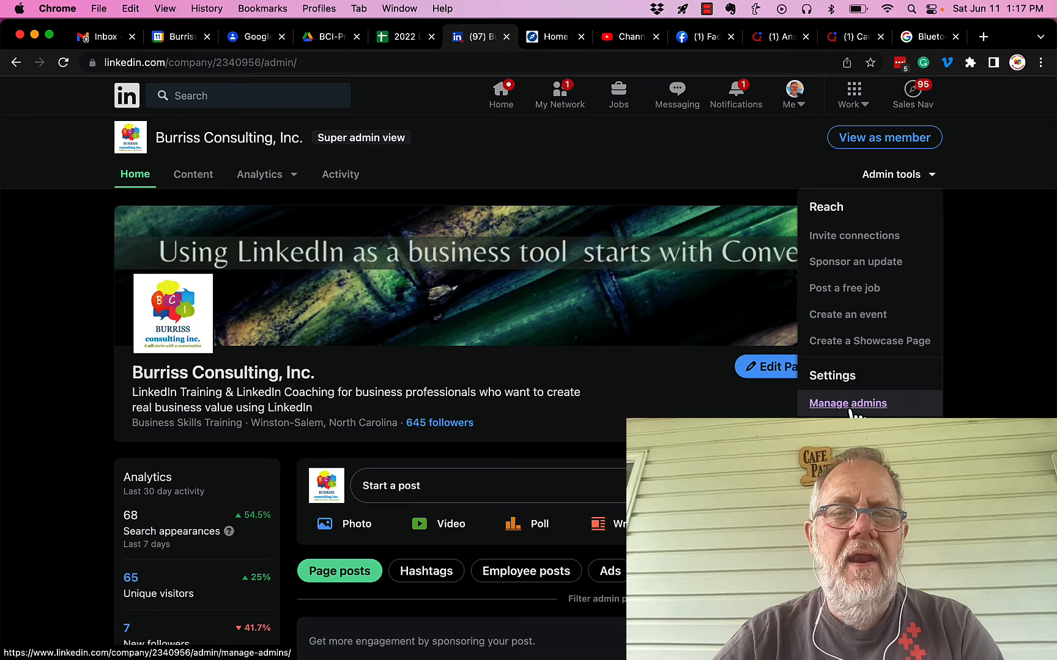
pyautogui.click(846, 403)
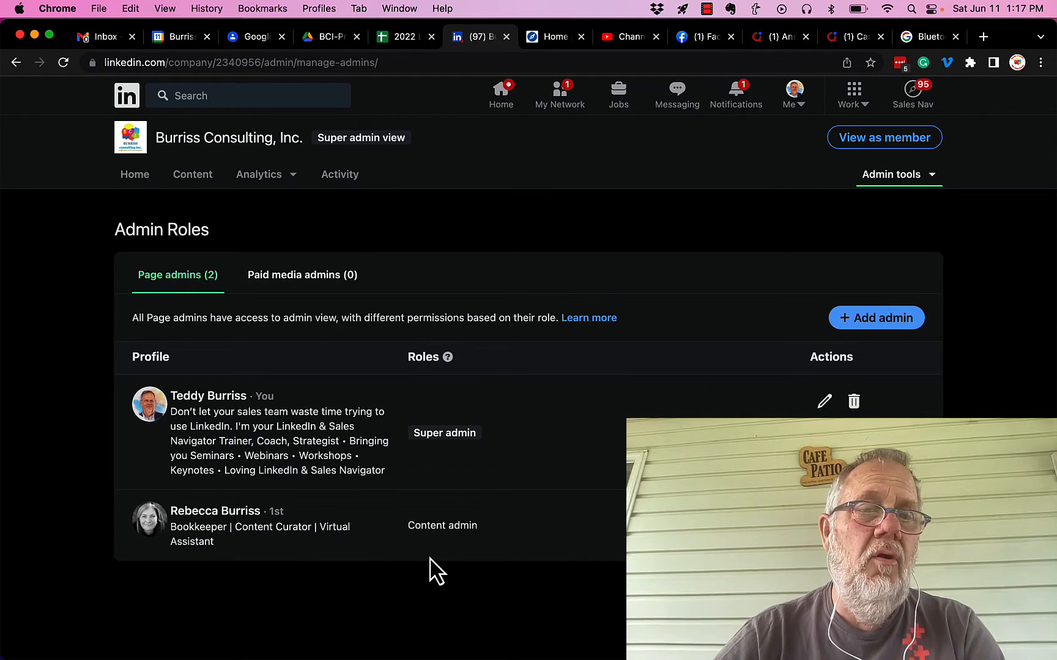
pyautogui.moveTo(423, 519)
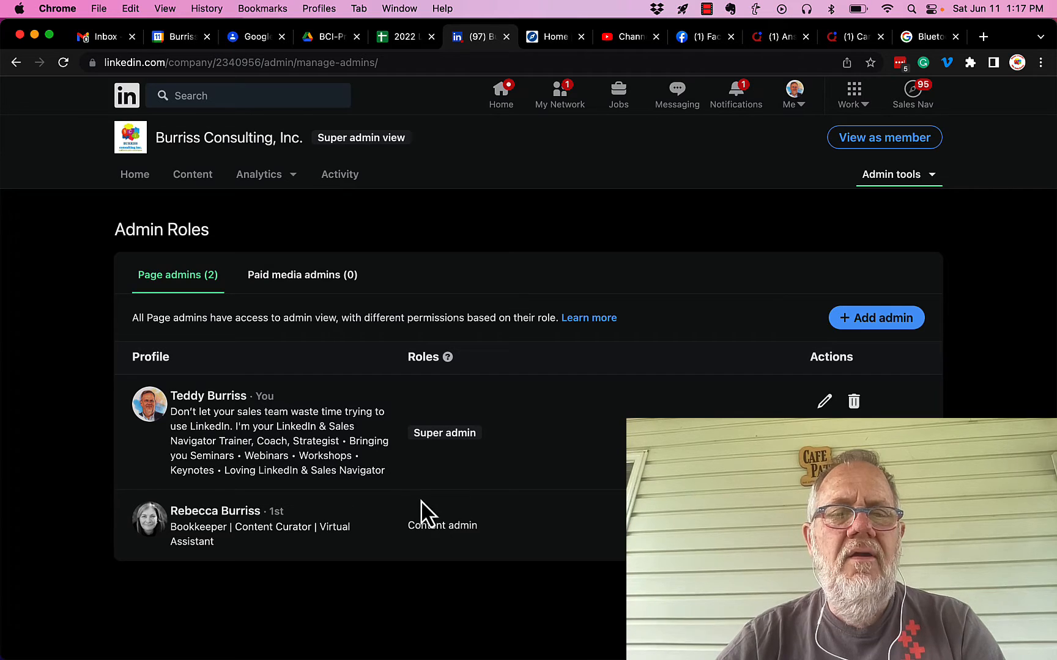
pyautogui.moveTo(421, 525)
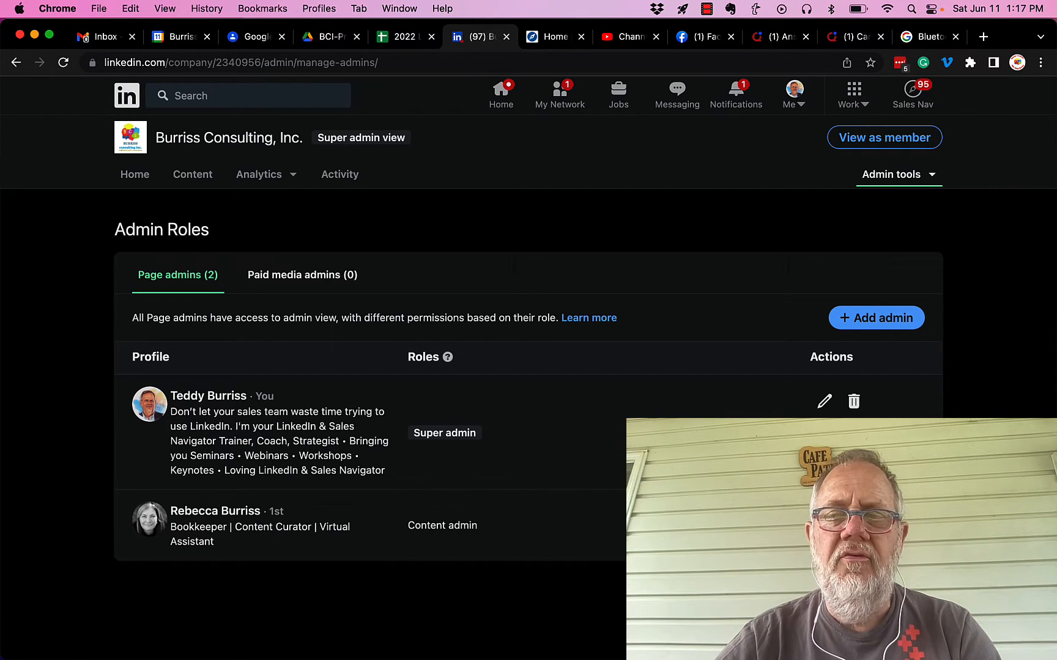
pyautogui.moveTo(854, 402)
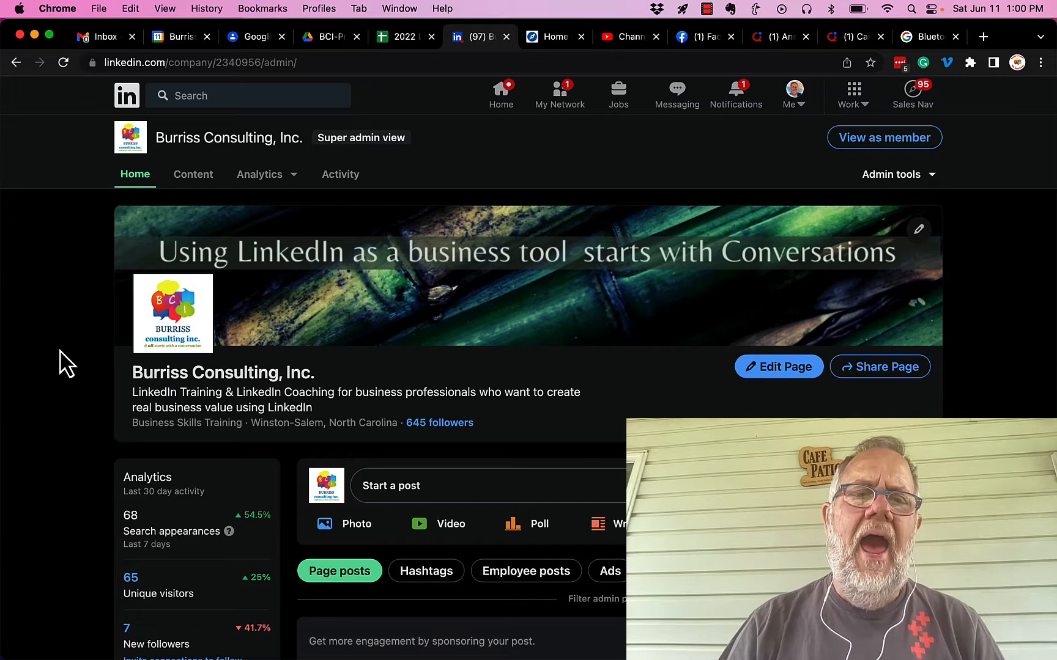
pyautogui.moveTo(283, 360)
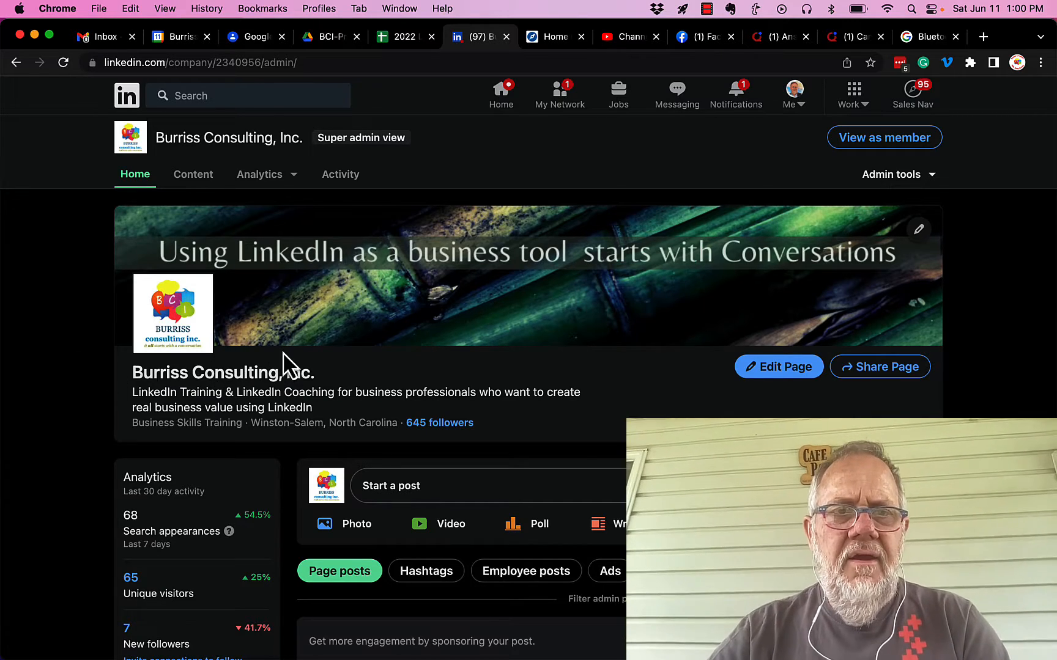
pyautogui.moveTo(379, 472)
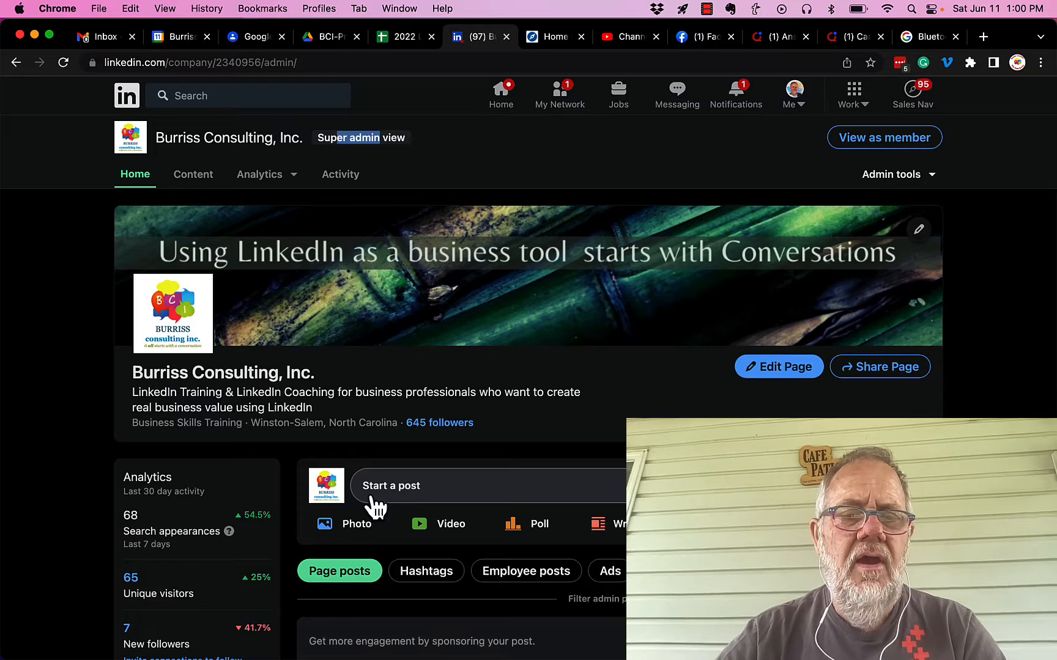
pyautogui.moveTo(458, 393)
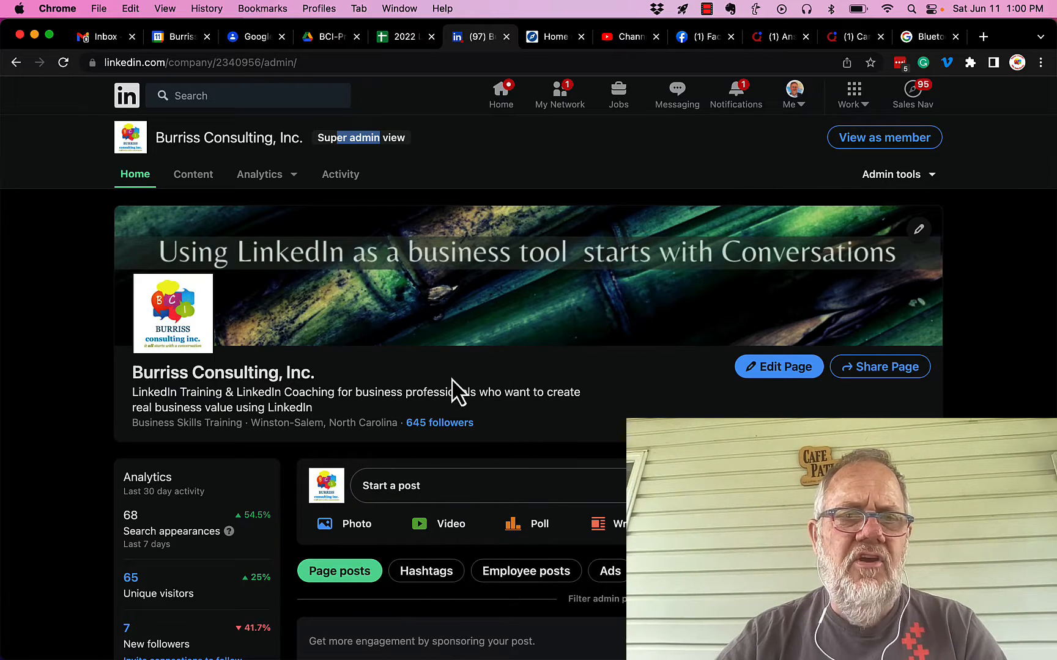
pyautogui.moveTo(884, 156)
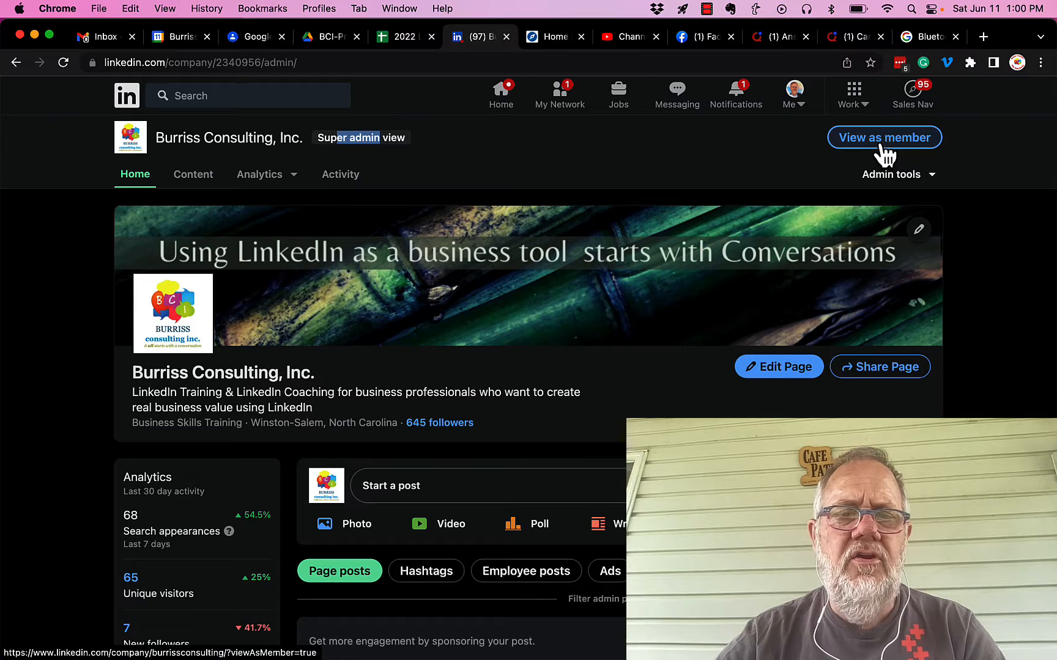
# View the Burriss Consulting, Inc. page as a member and browse its Posts feed.
pyautogui.click(884, 137)
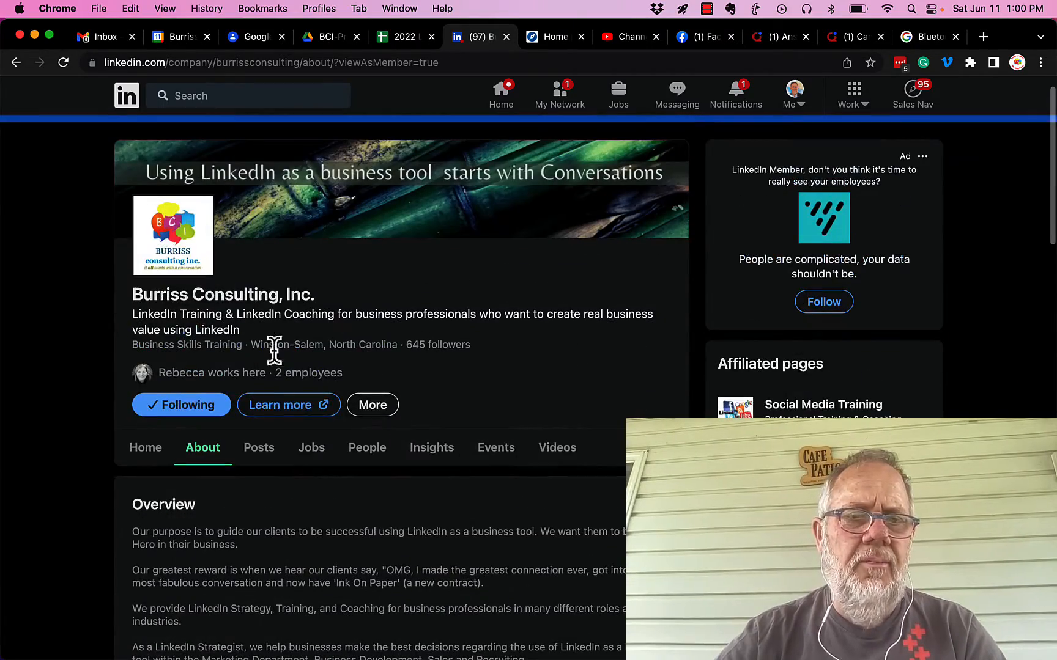
pyautogui.click(260, 448)
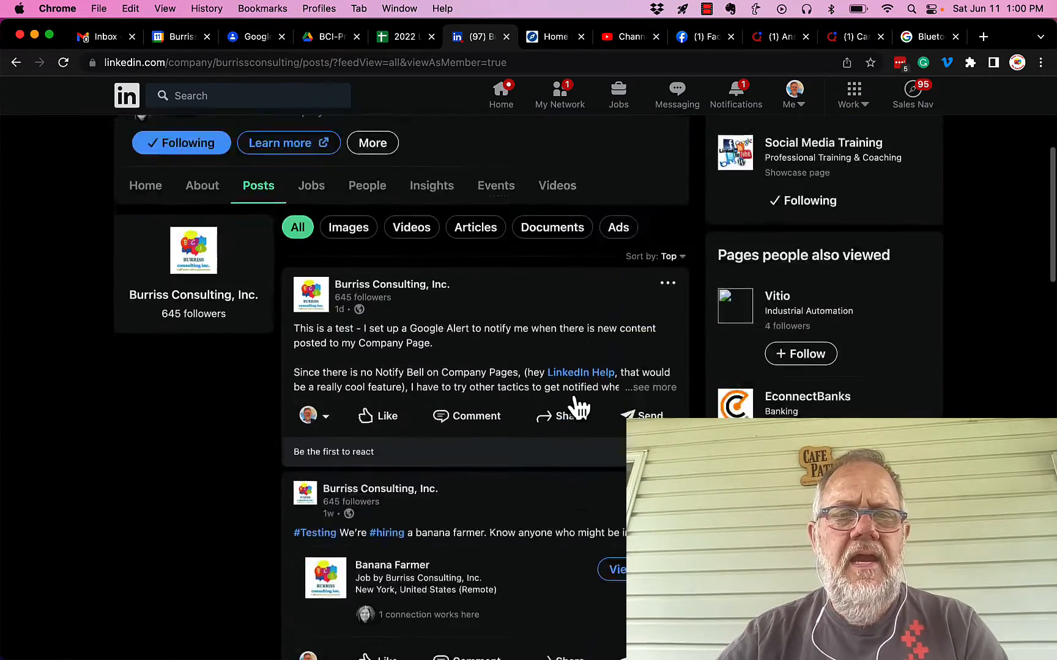
pyautogui.scroll(-3)
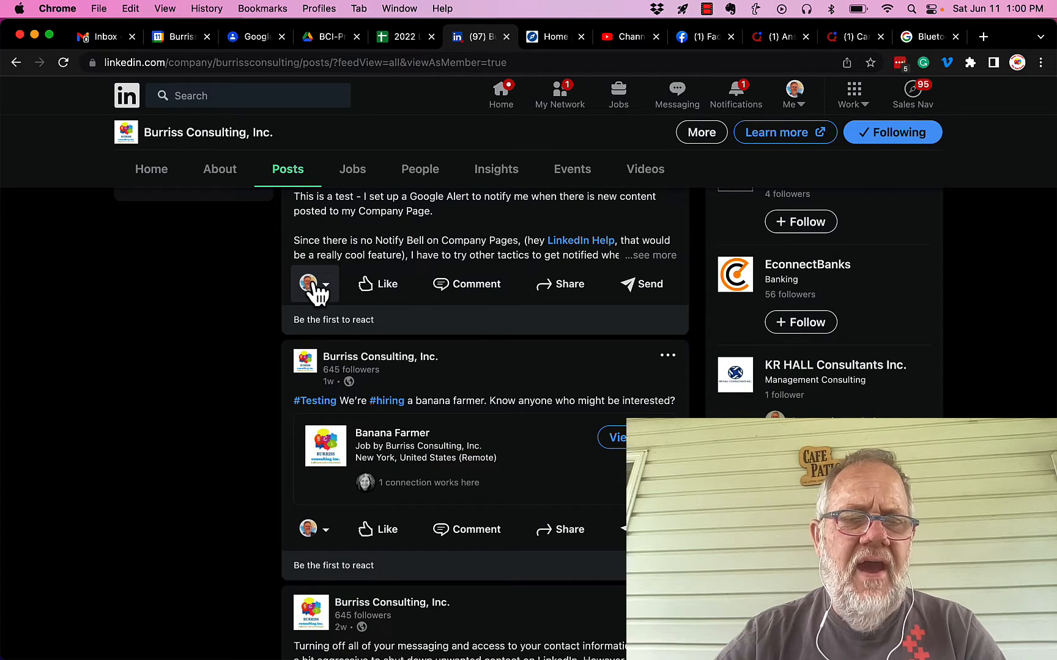
pyautogui.moveTo(313, 283)
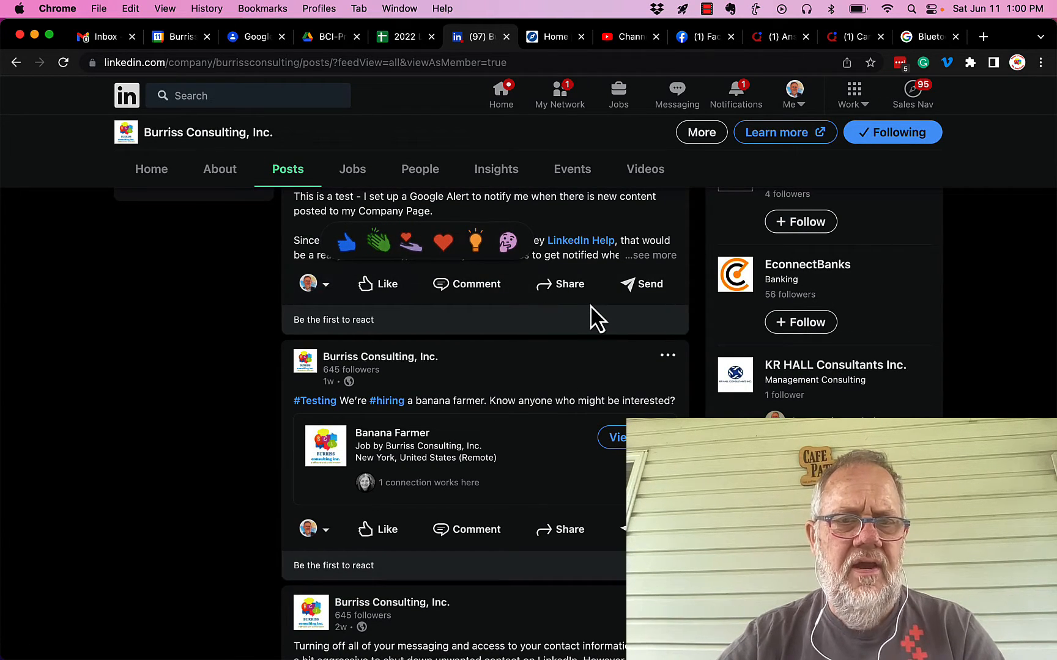
pyautogui.moveTo(433, 345)
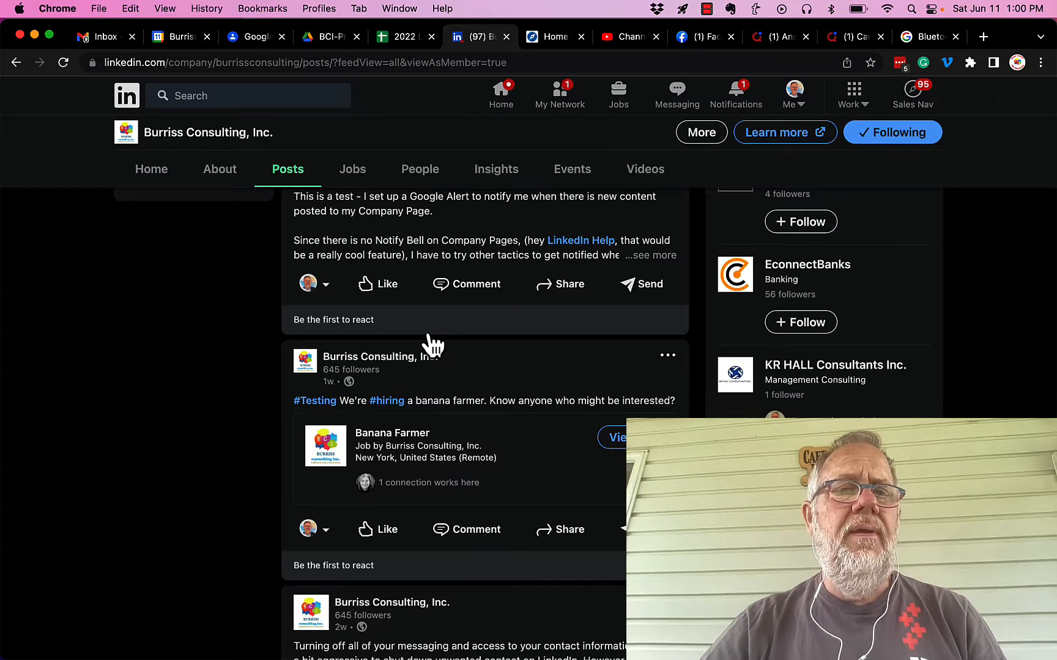
pyautogui.scroll(3)
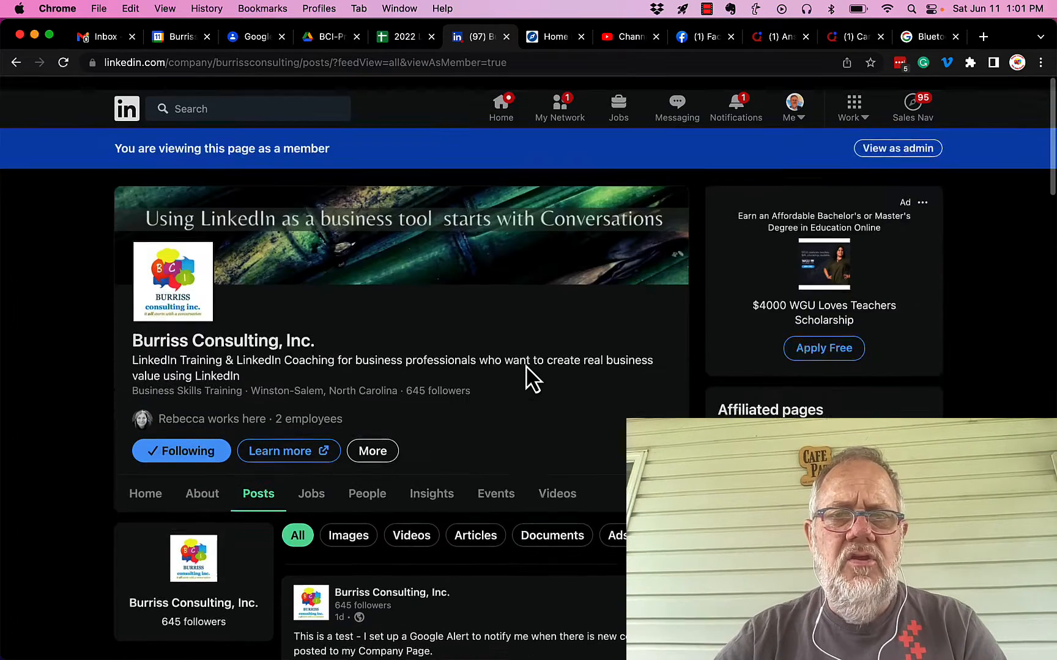
pyautogui.click(793, 104)
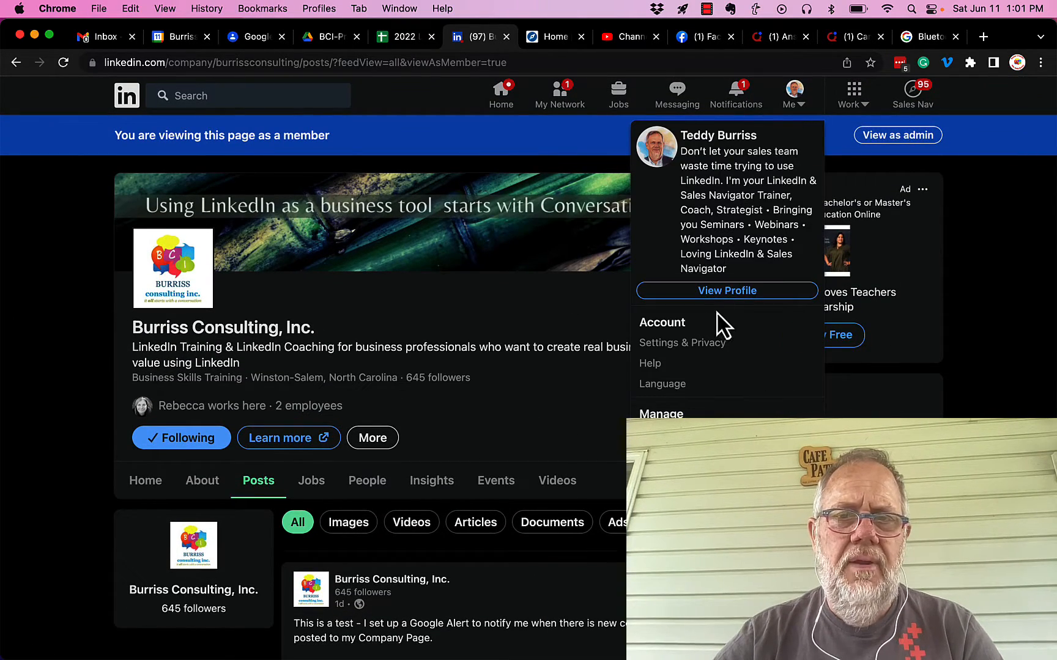
pyautogui.click(726, 291)
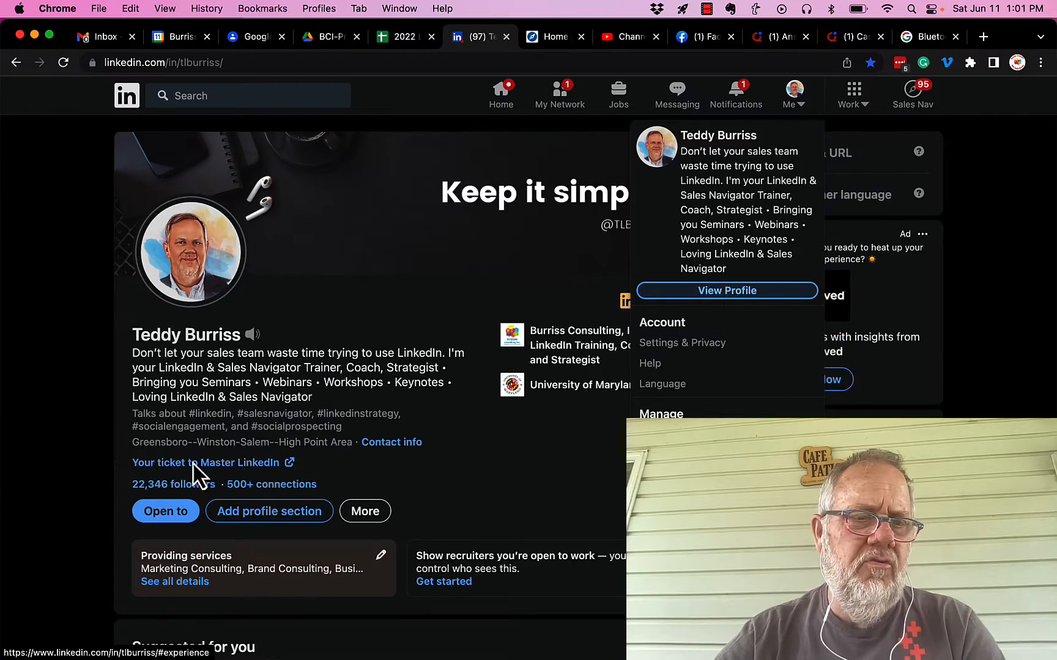
pyautogui.scroll(-3)
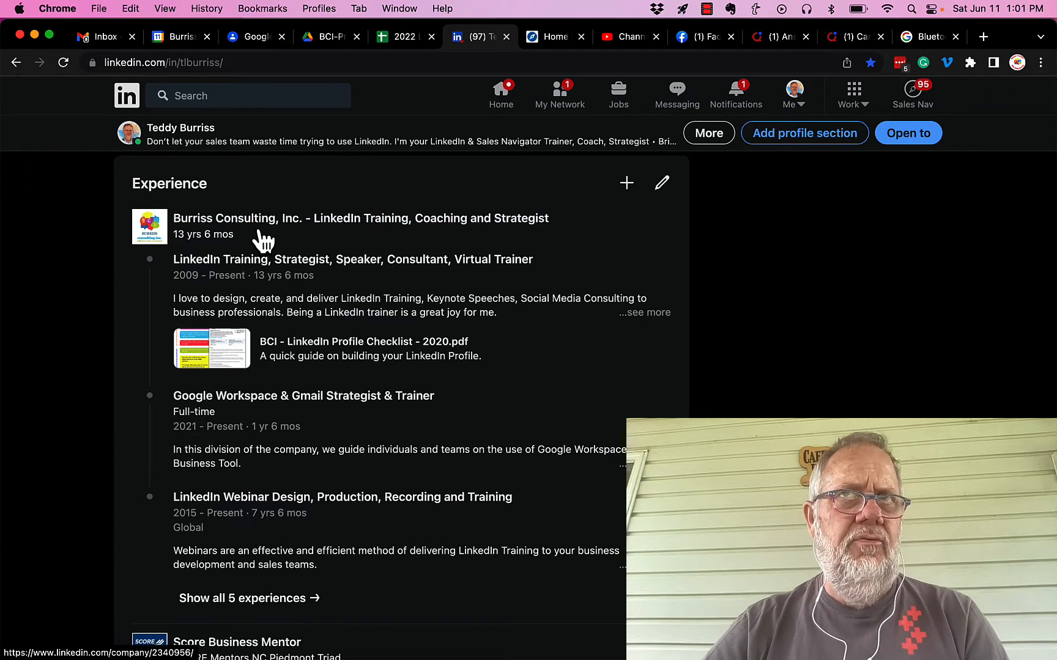
pyautogui.moveTo(83, 313)
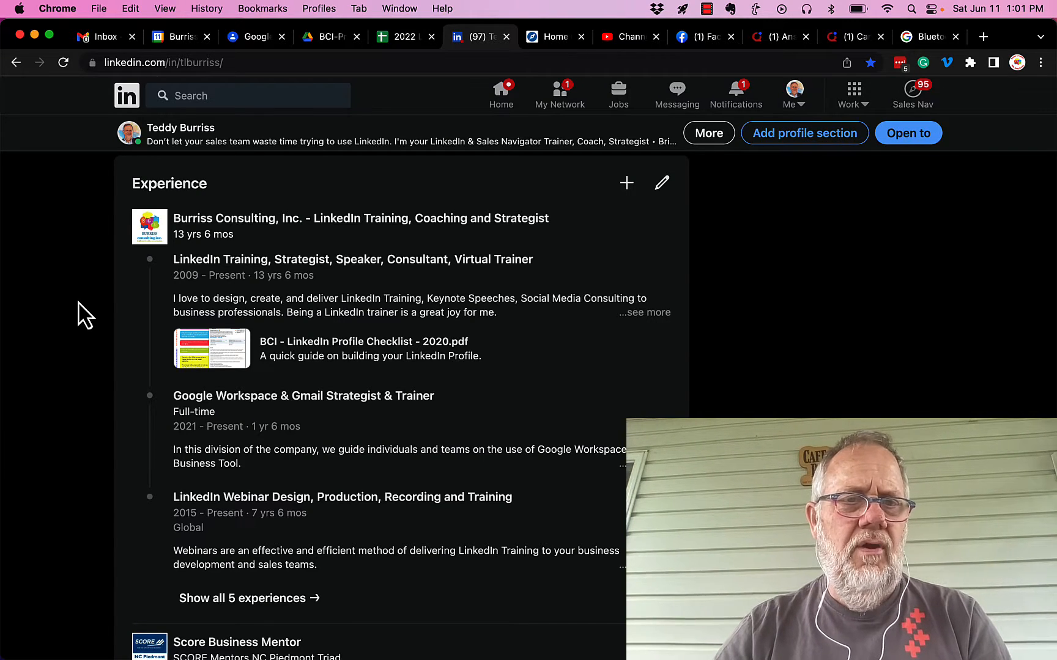
pyautogui.moveTo(177, 242)
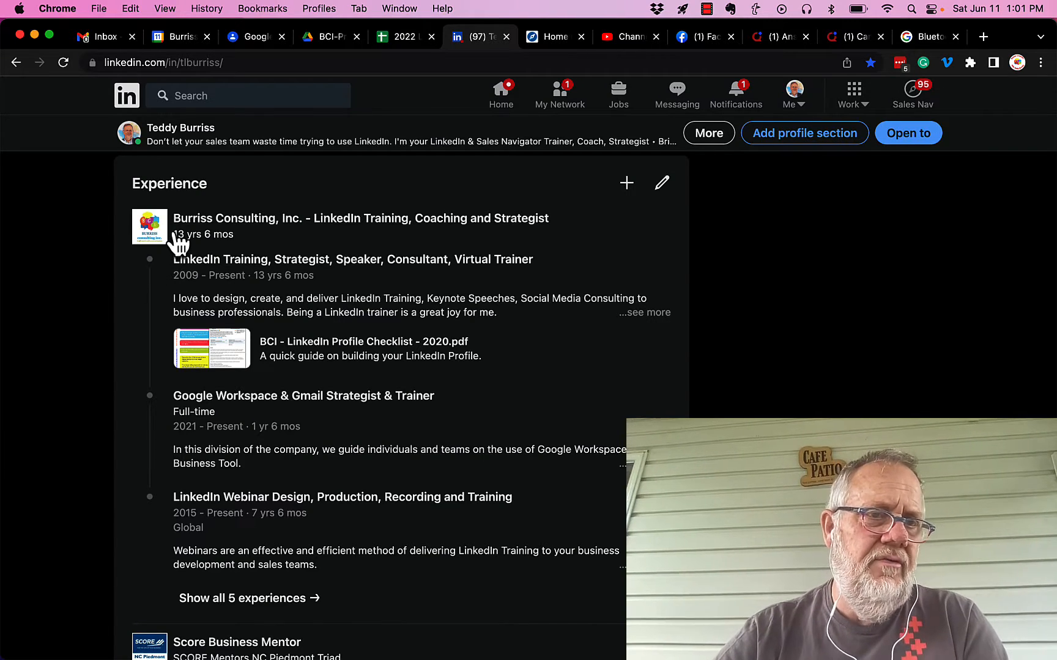
pyautogui.scroll(-3)
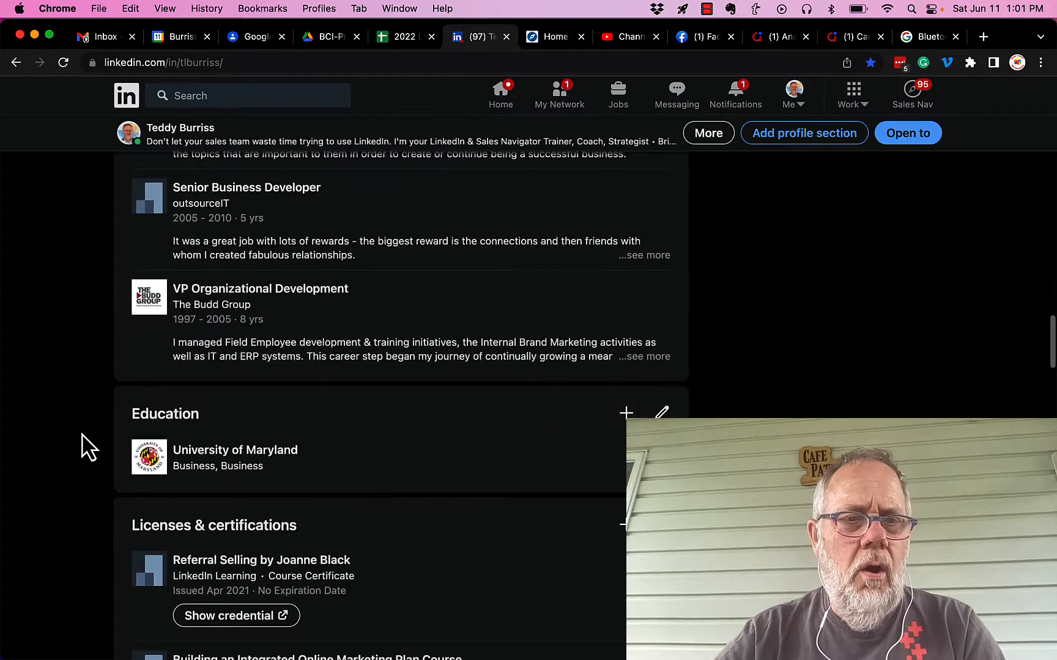
pyautogui.scroll(-3)
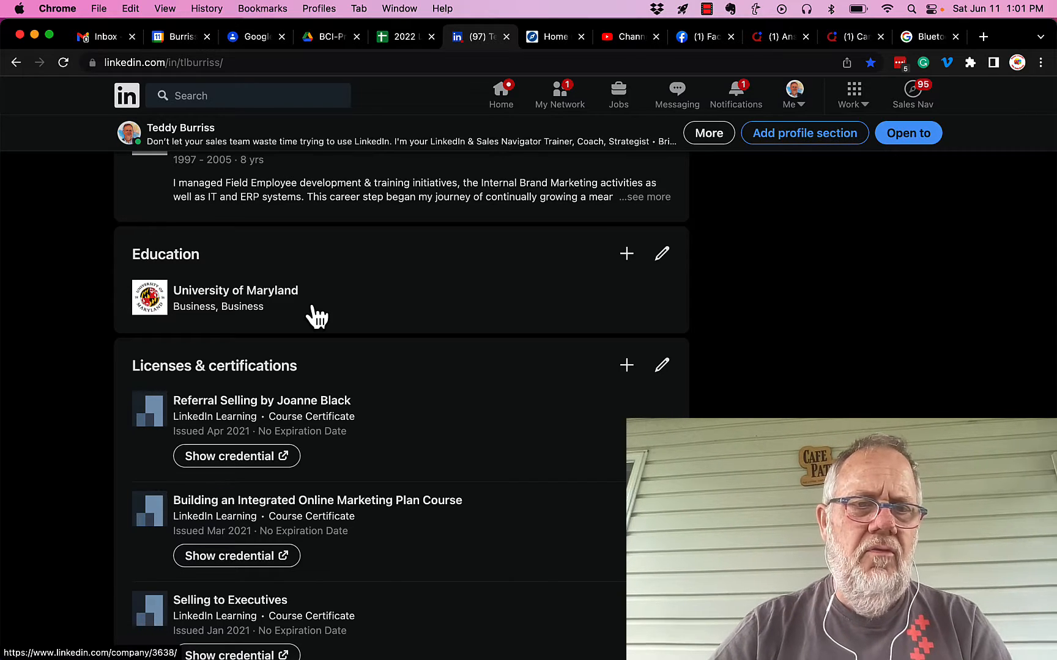
pyautogui.scroll(-3)
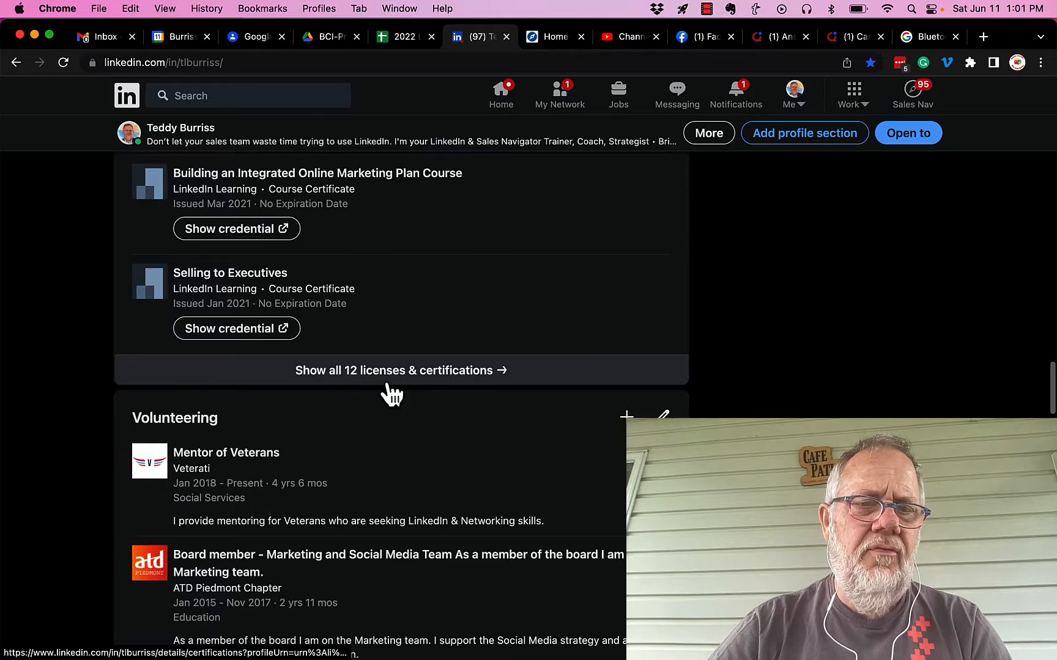
# Show all 12 licenses & certifications and browse the full list.
pyautogui.click(402, 370)
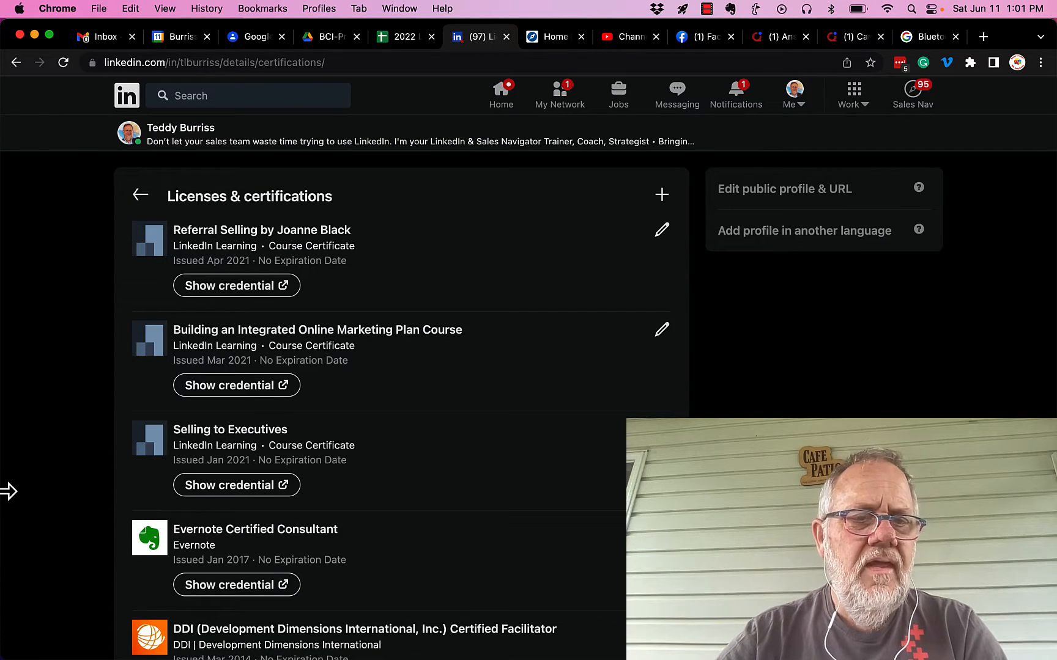
pyautogui.scroll(-3)
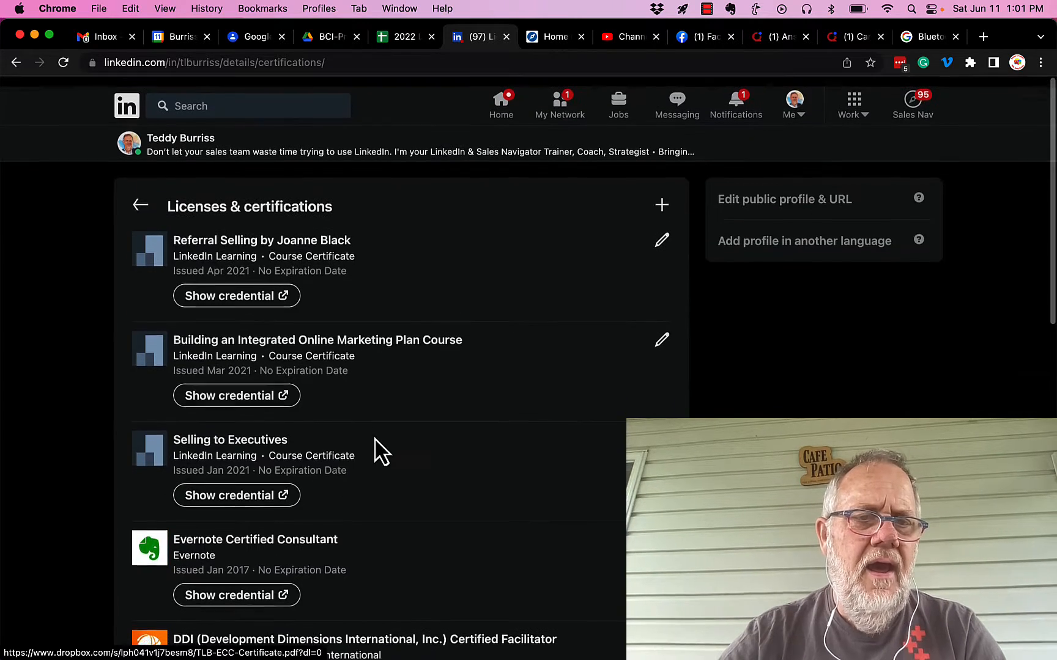
pyautogui.scroll(-3)
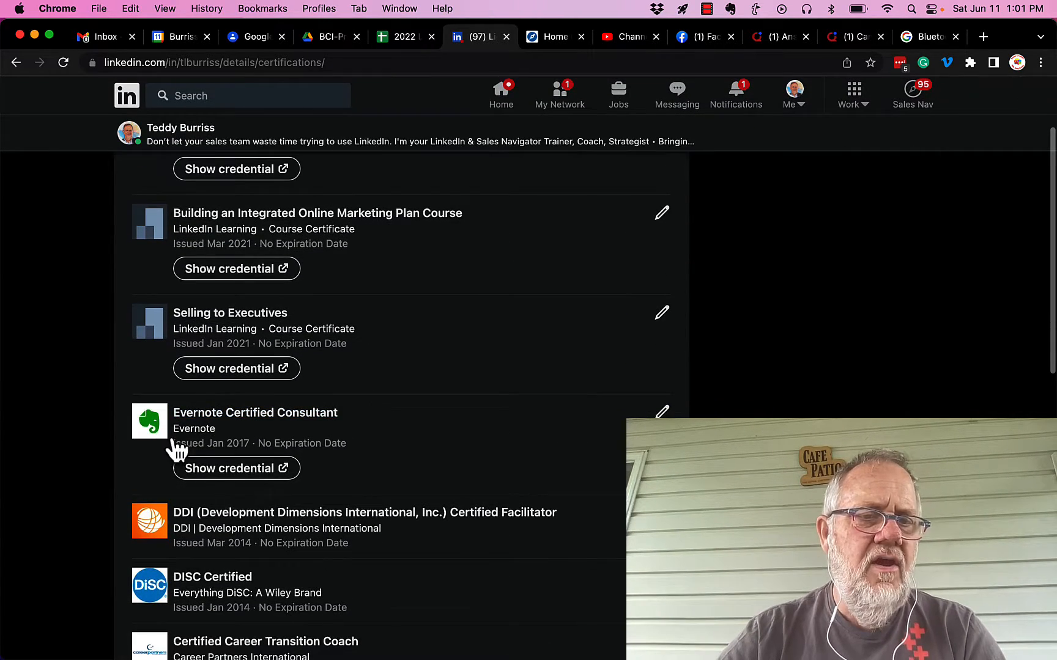
pyautogui.moveTo(237, 476)
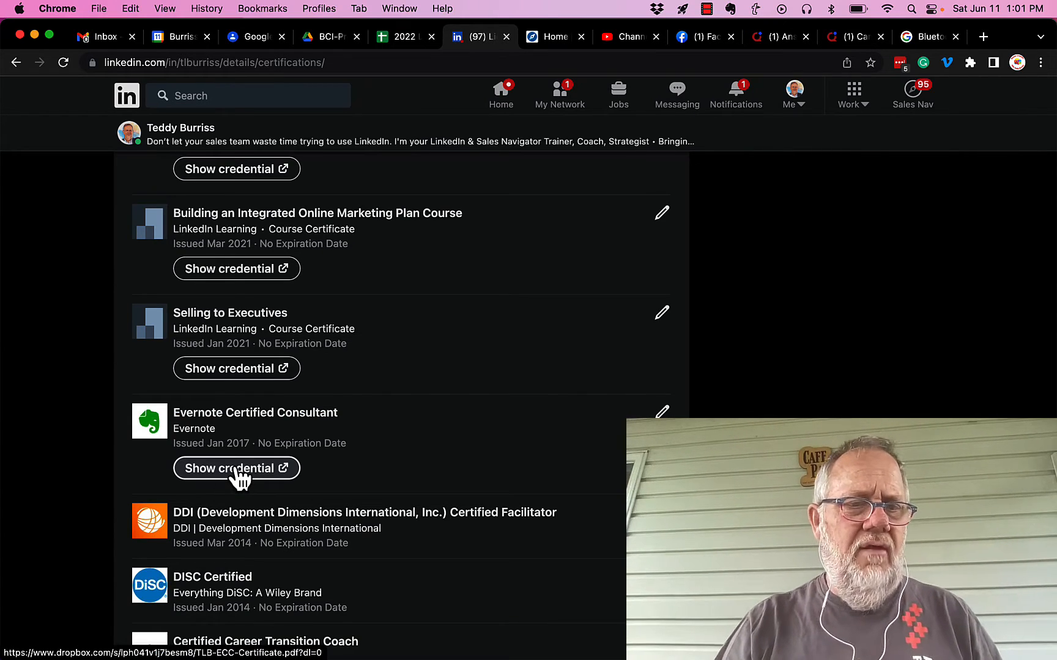